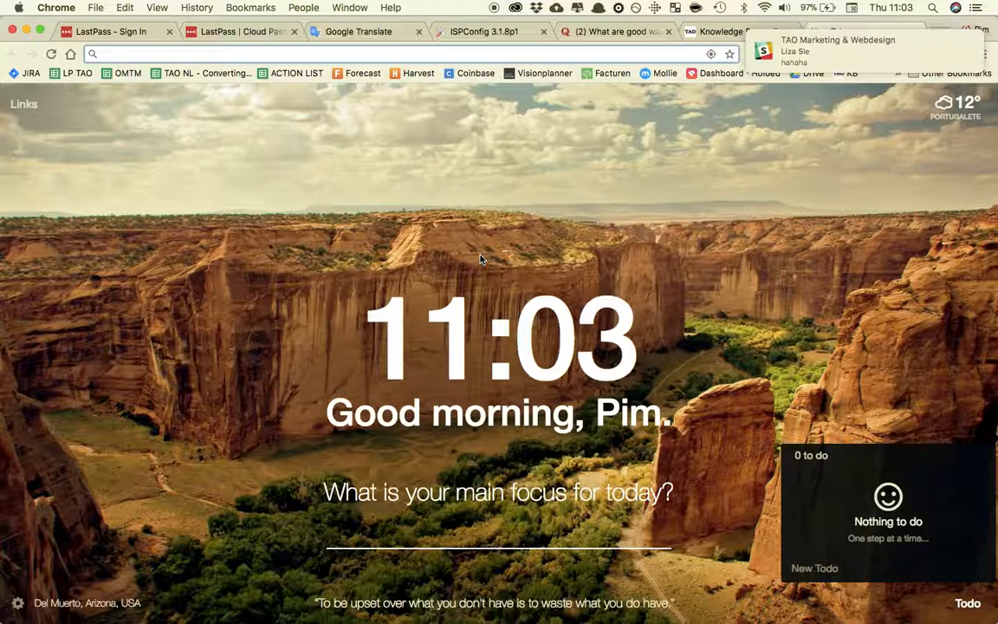
From the ISPConfig bookmark, go to Email Mailbox and start a new mailbox
left_click(828, 31)
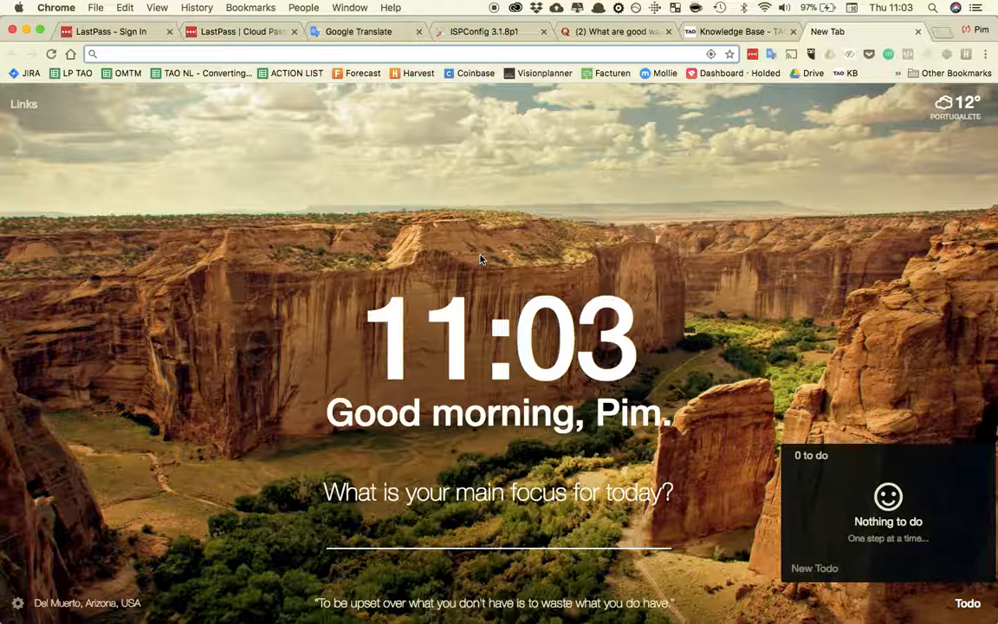
mouse_move(477, 251)
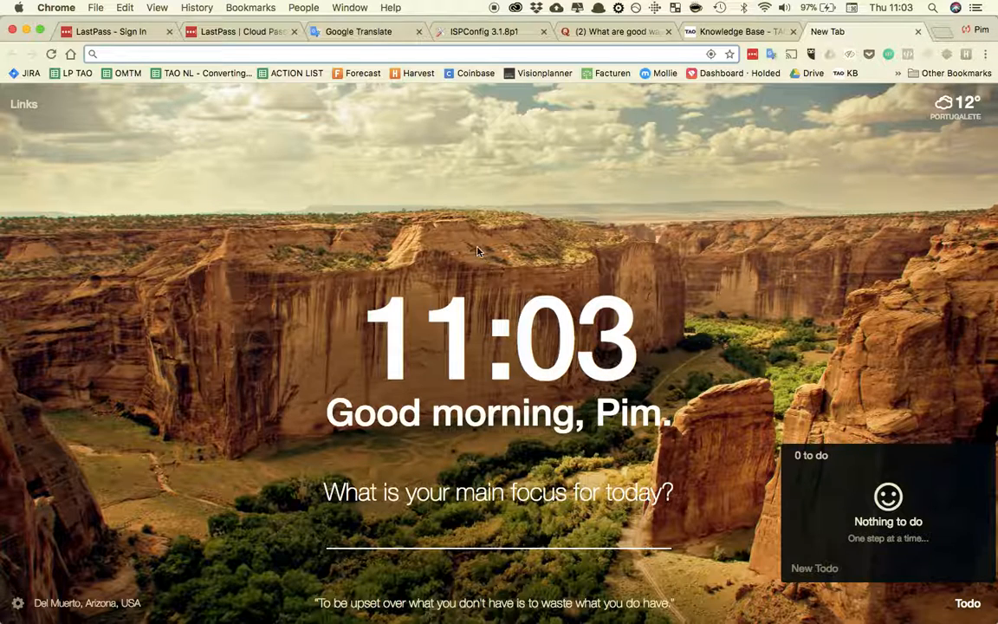
left_click(898, 73)
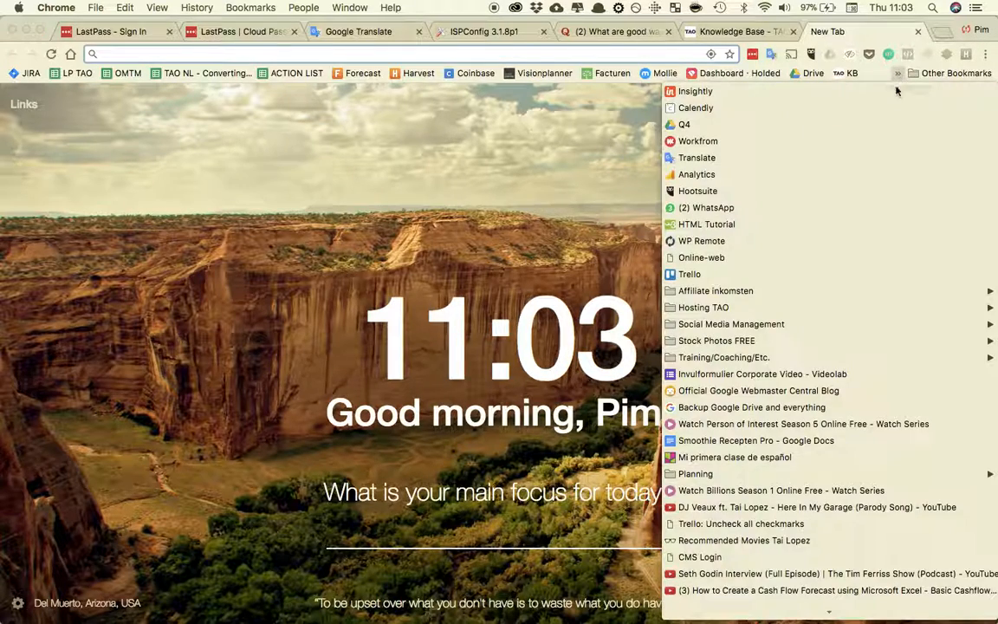
mouse_move(704, 306)
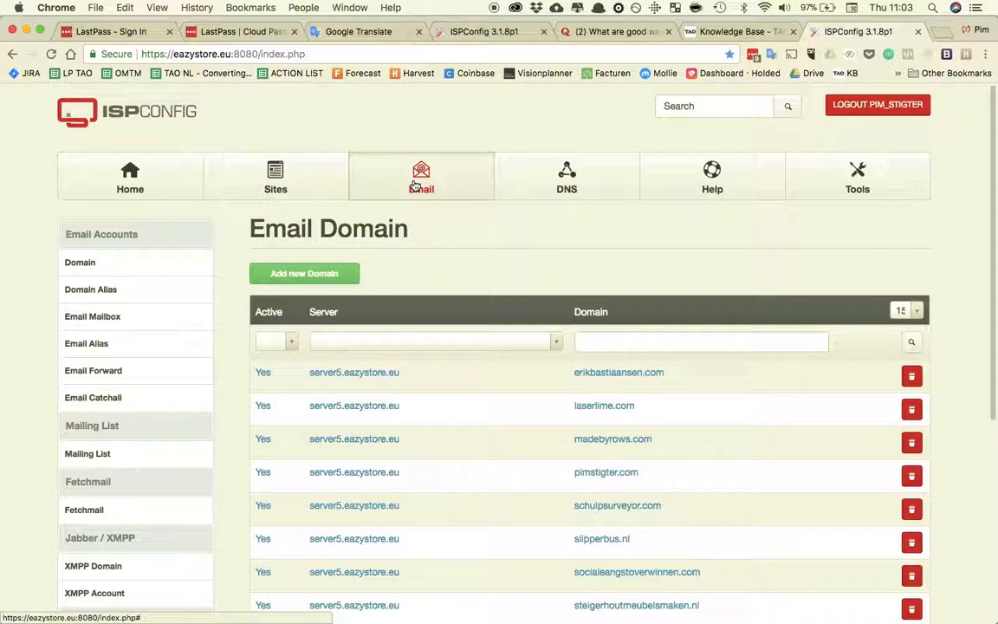
left_click(93, 316)
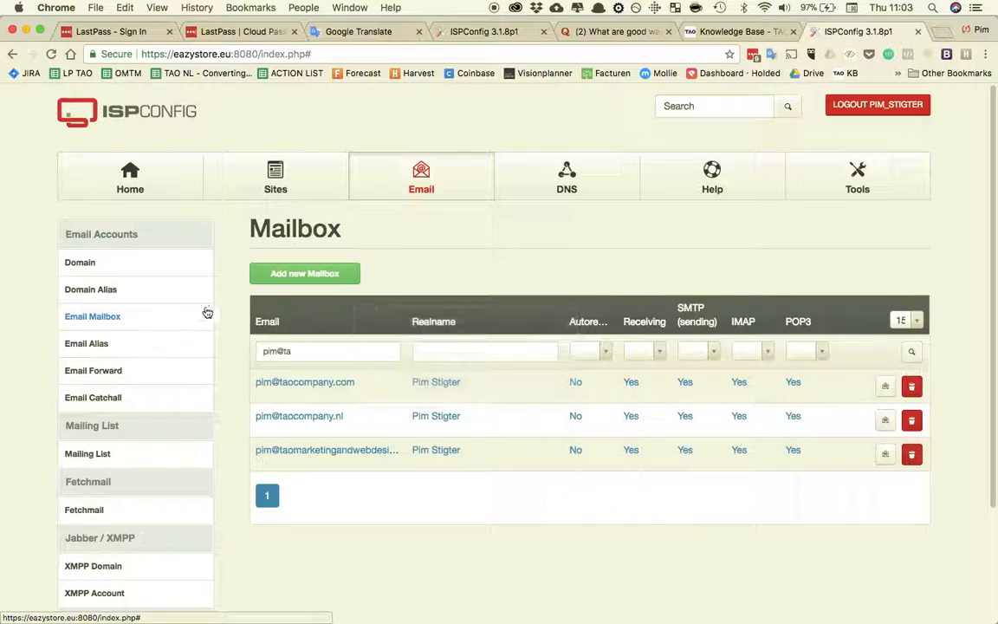
left_click(304, 272)
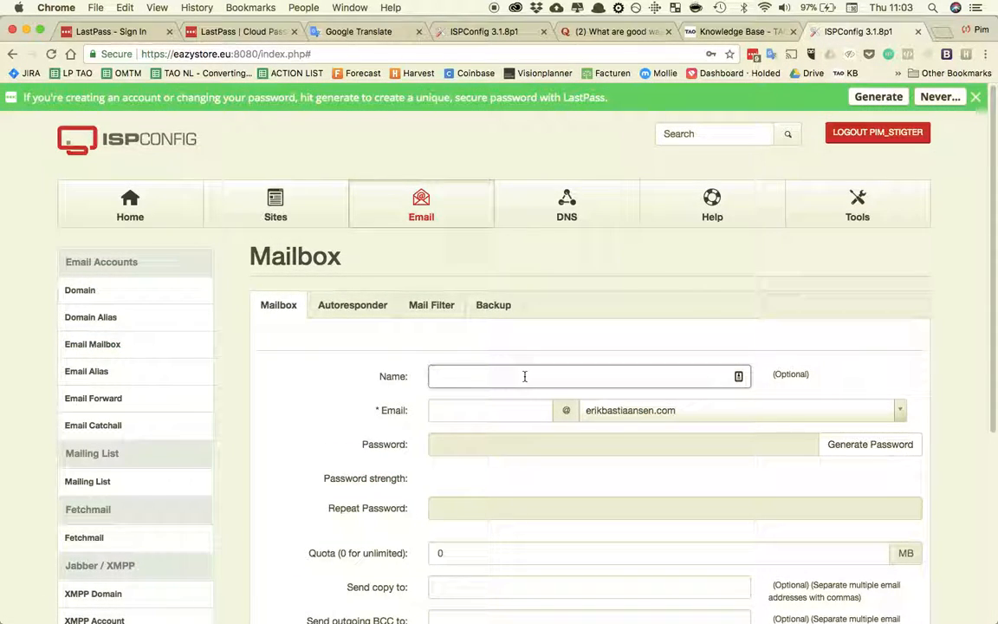
type("Pim Stigter")
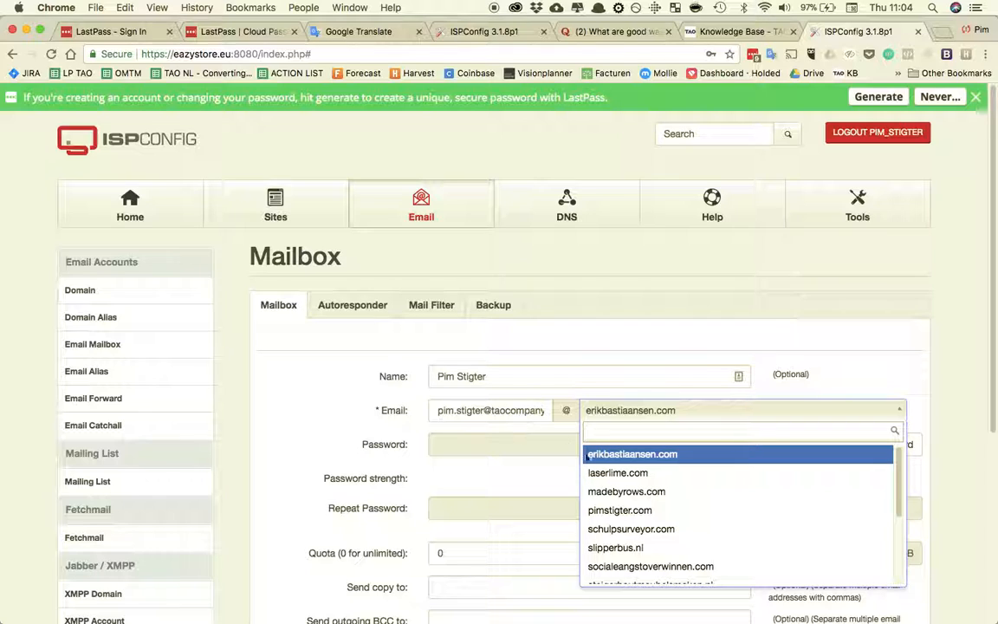
type("tao")
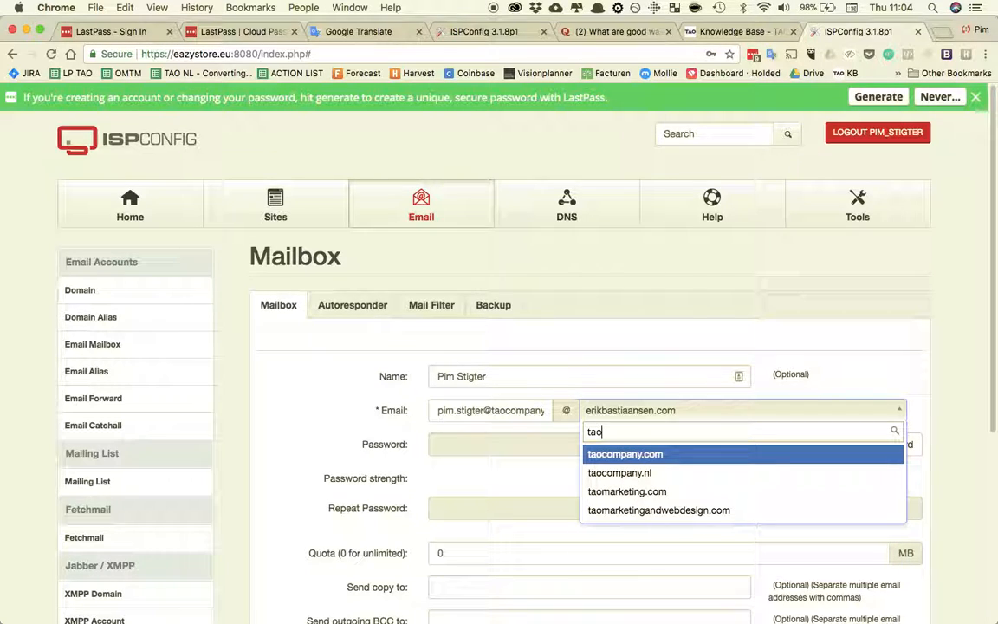
left_click(625, 454)
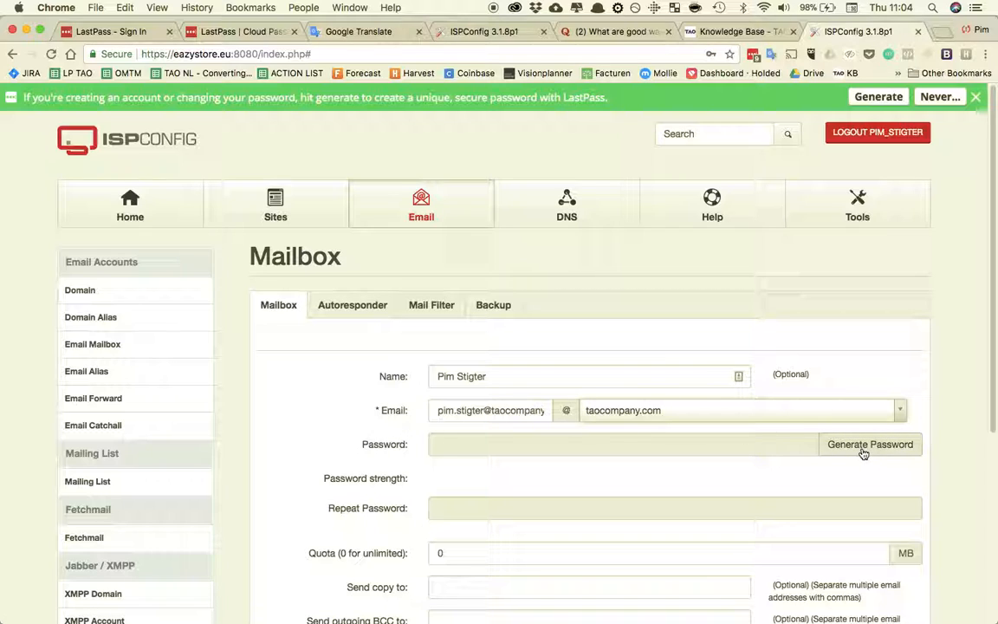
Generate a password, set Spamfilter to Normal permissive, and attempt to save the mailbox
left_click(870, 443)
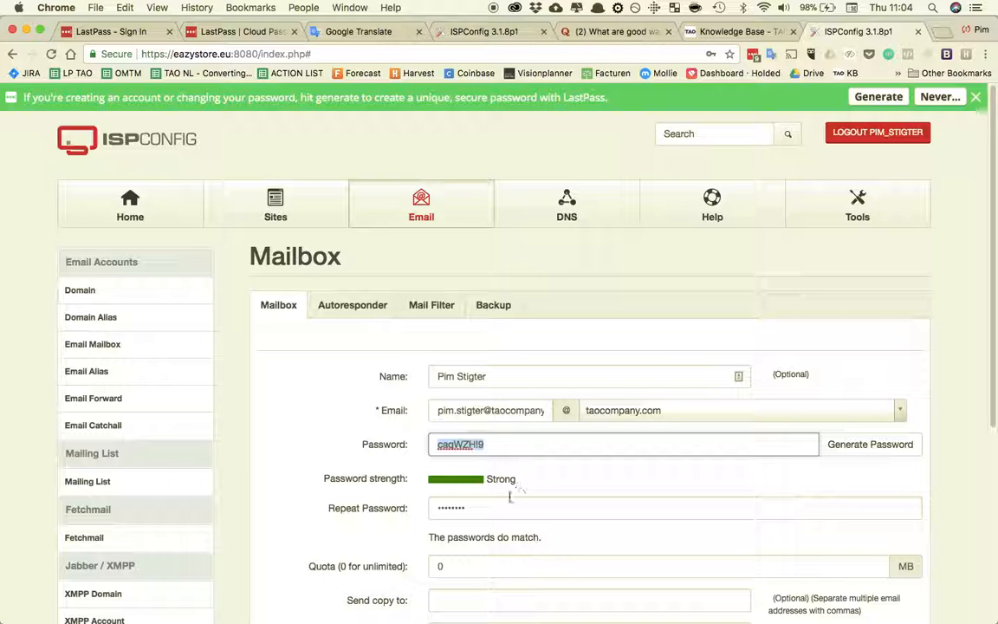
scroll("down", 3)
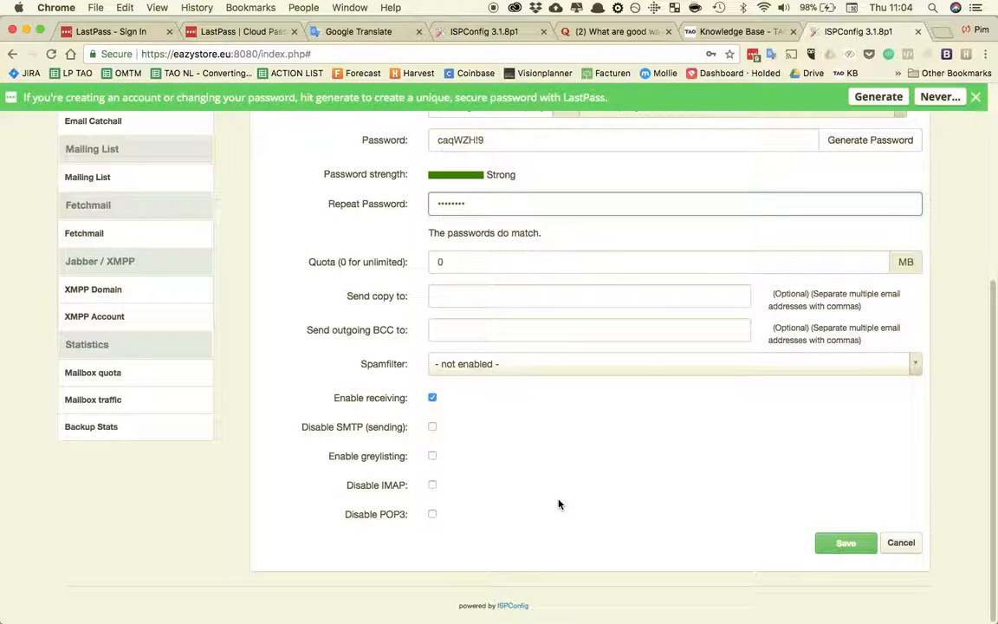
left_click(671, 363)
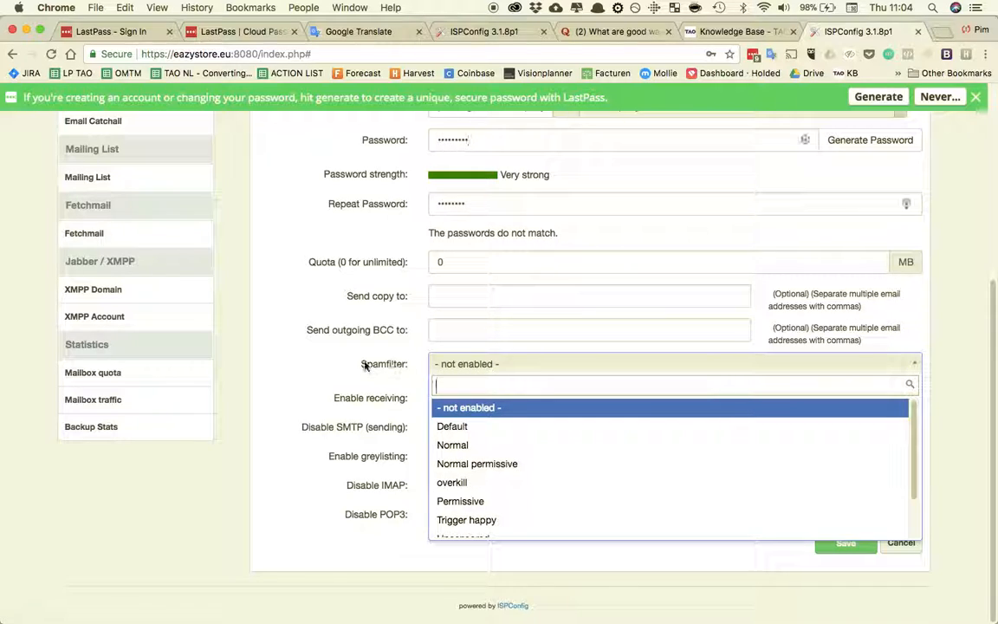
left_click(476, 463)
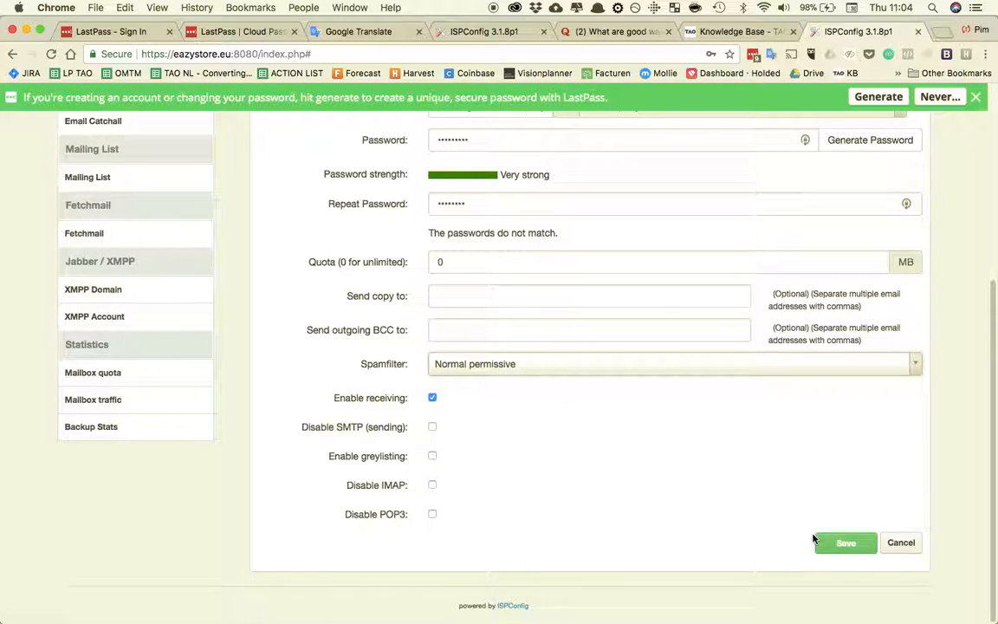
left_click(846, 543)
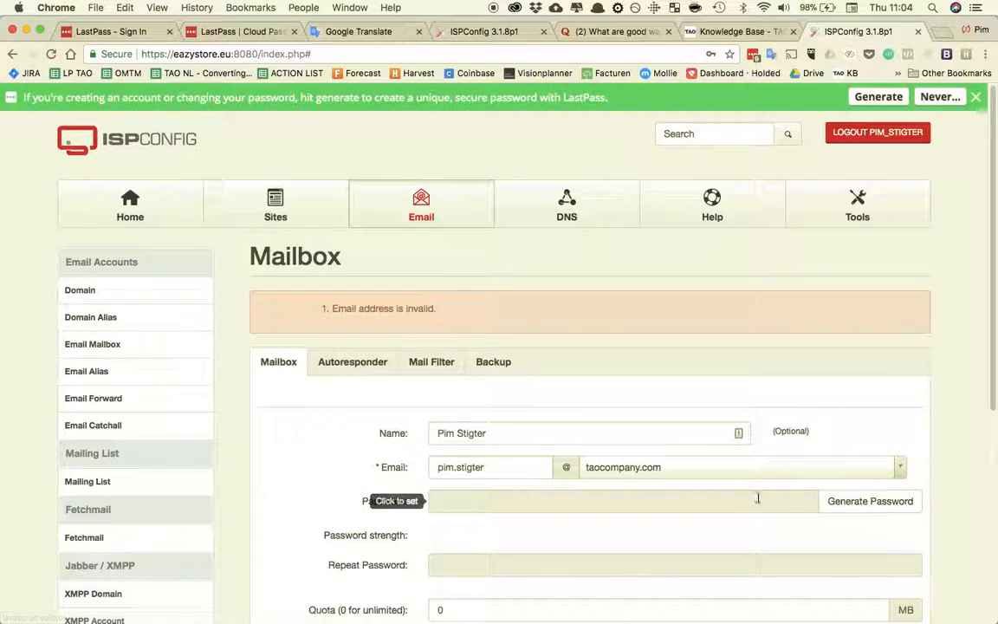
scroll("down", 3)
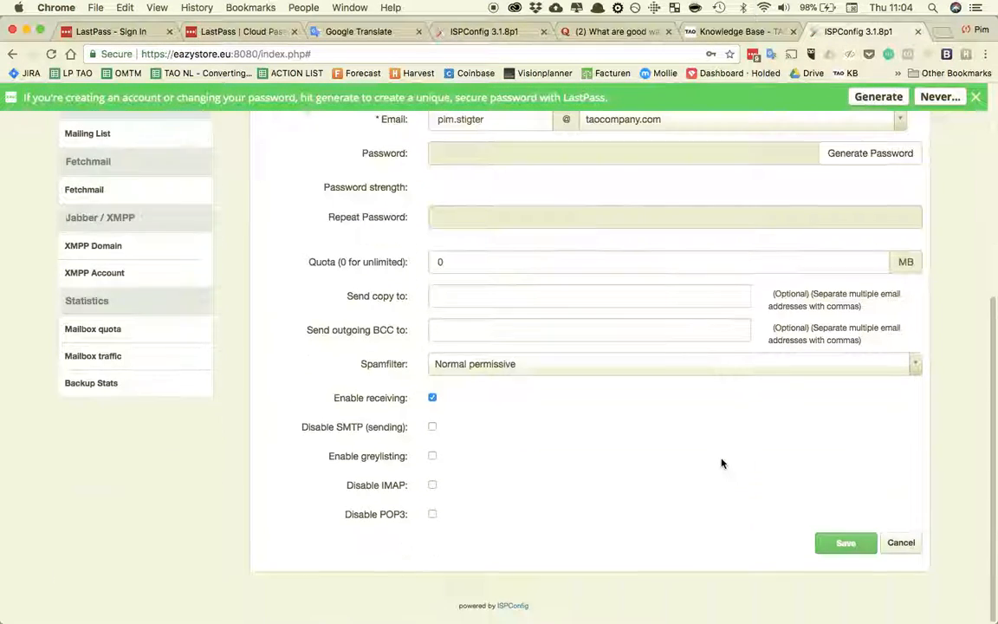
left_click(845, 542)
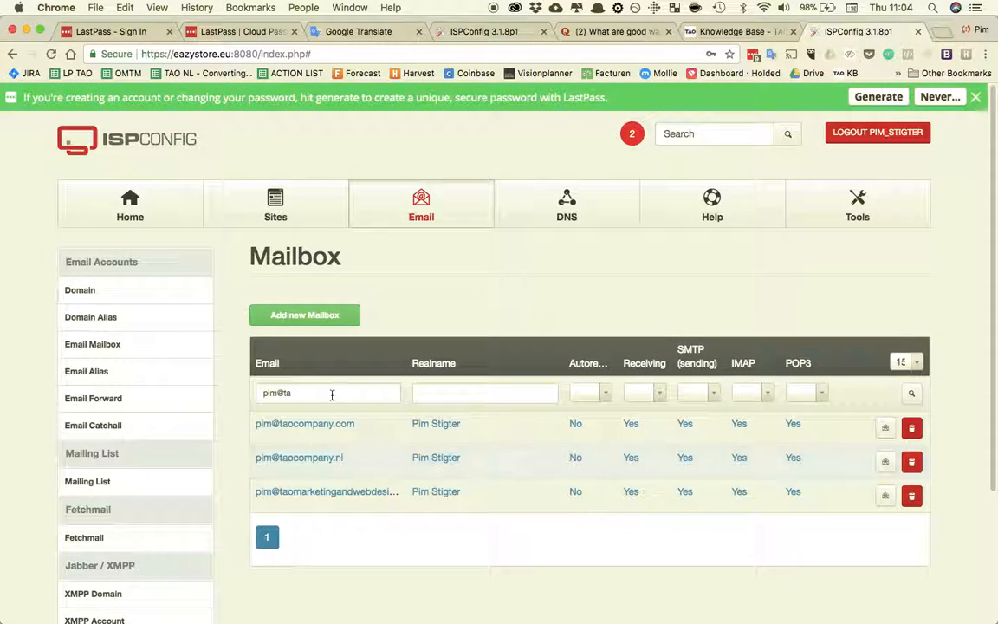
left_click(328, 392)
type(".stigter")
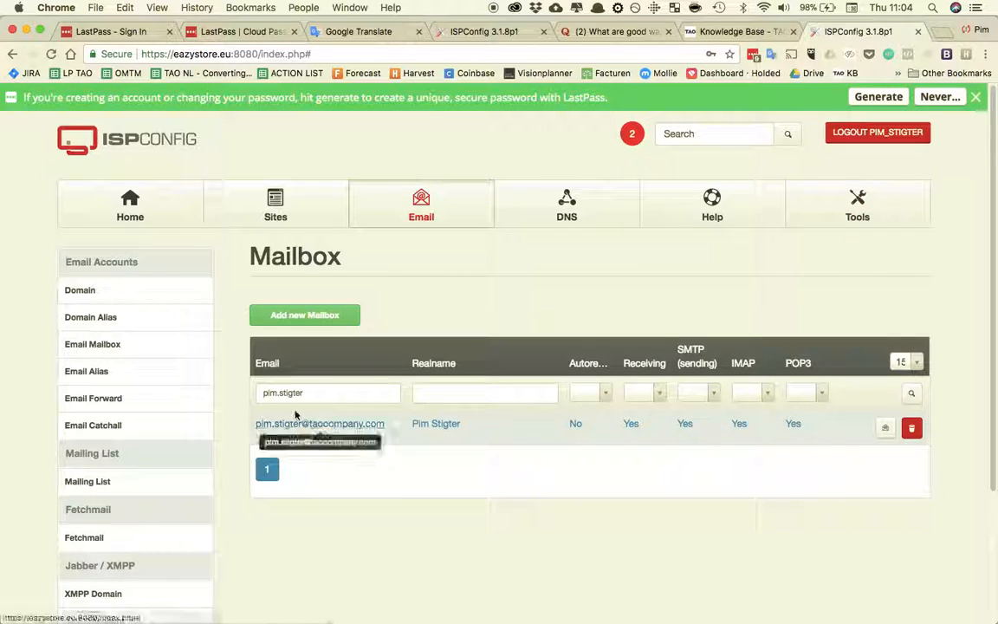
mouse_move(621, 178)
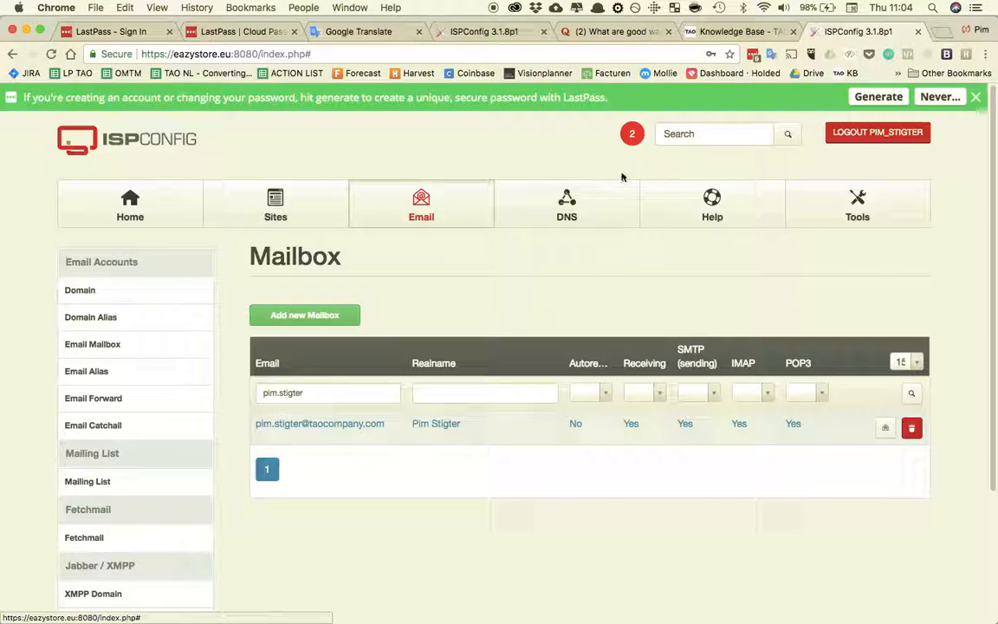